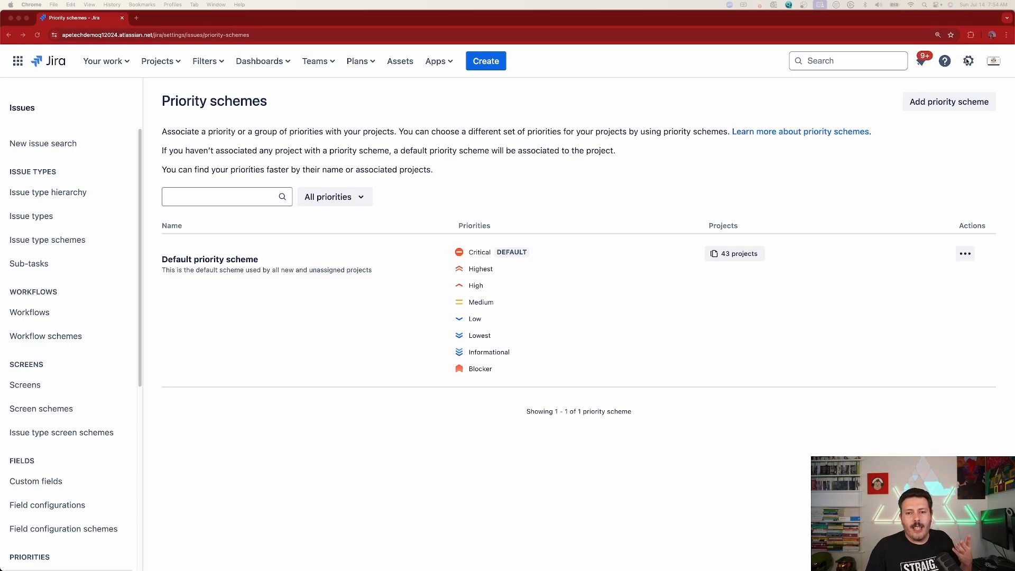
mouse_move(968, 60)
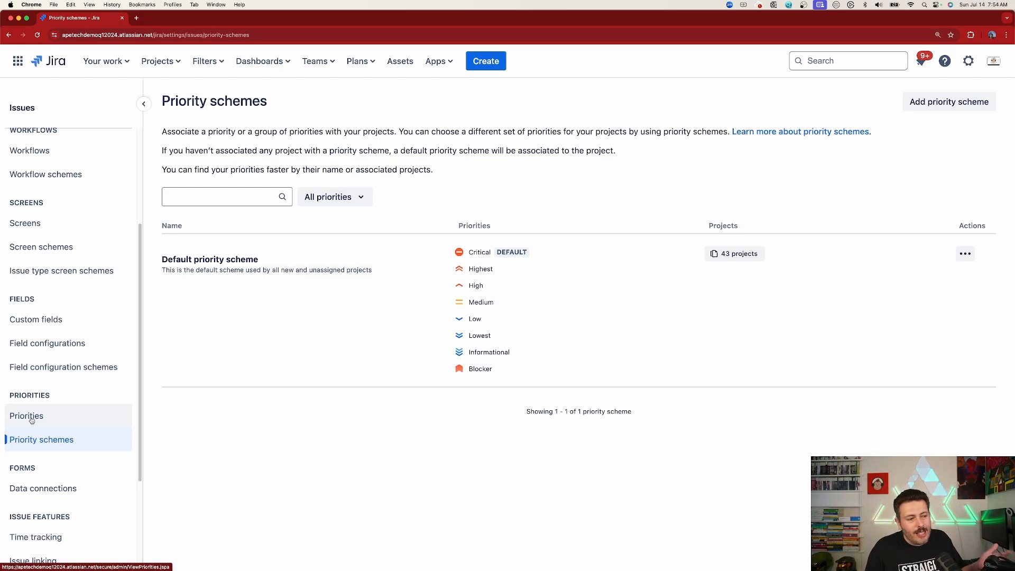
mouse_move(31, 415)
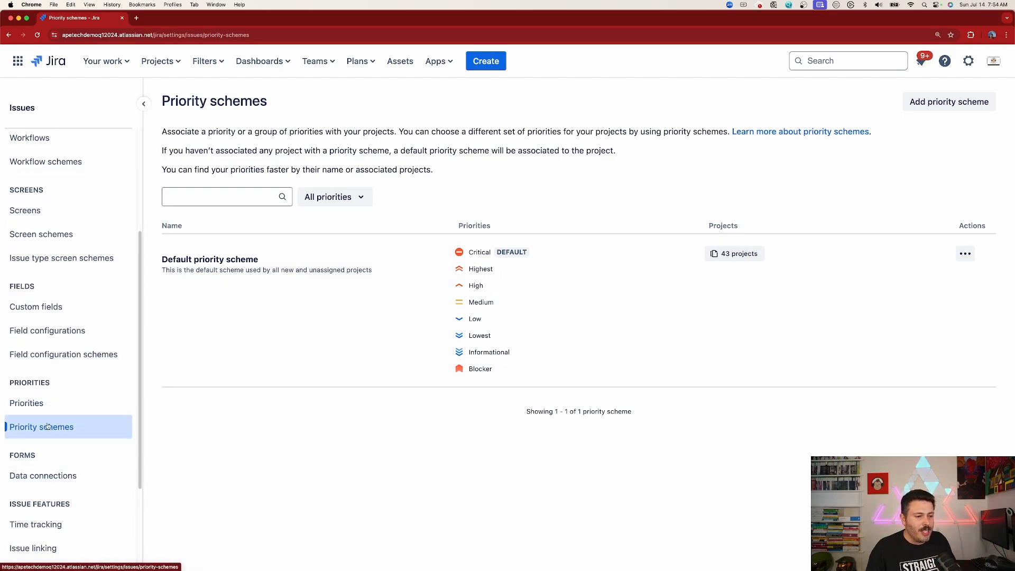
- Go to the Priorities page from the Issues admin sidebar
left_click(26, 403)
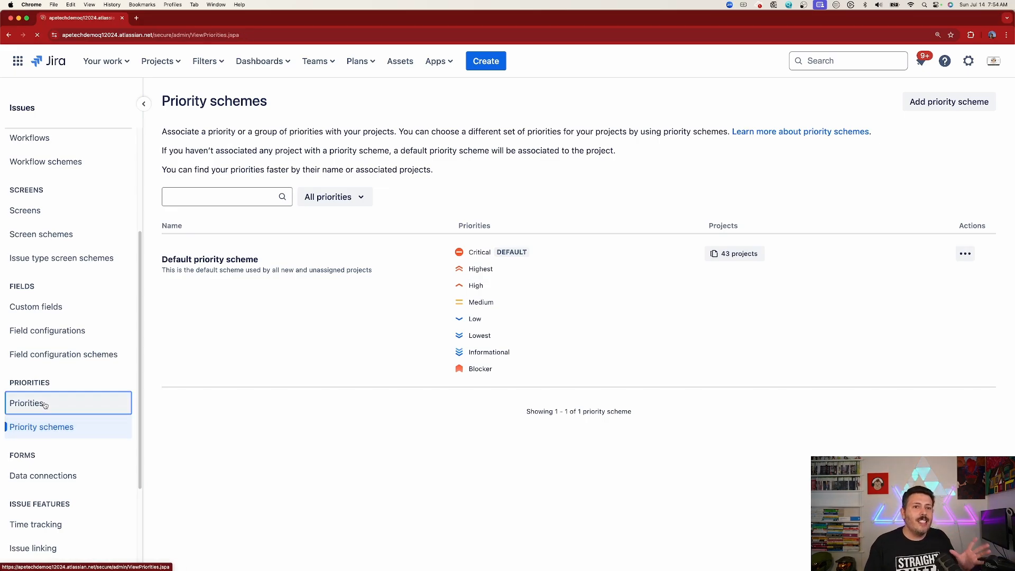
- Load View Priorities, showing eight priority levels and the Add priority level form
left_click(25, 403)
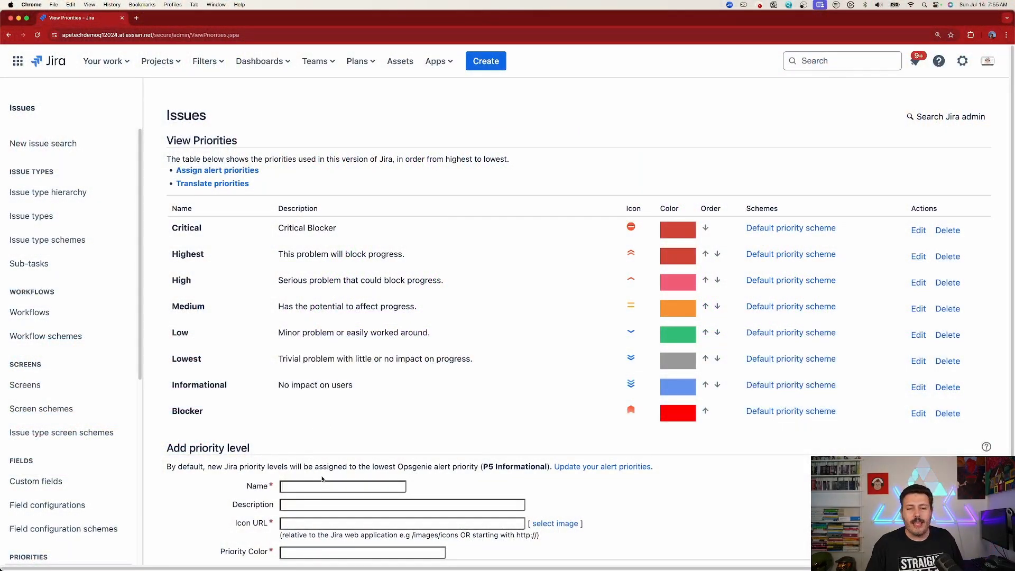
- Add priority level 'Major' with the major.png icon and colour #ffff55
type("Major")
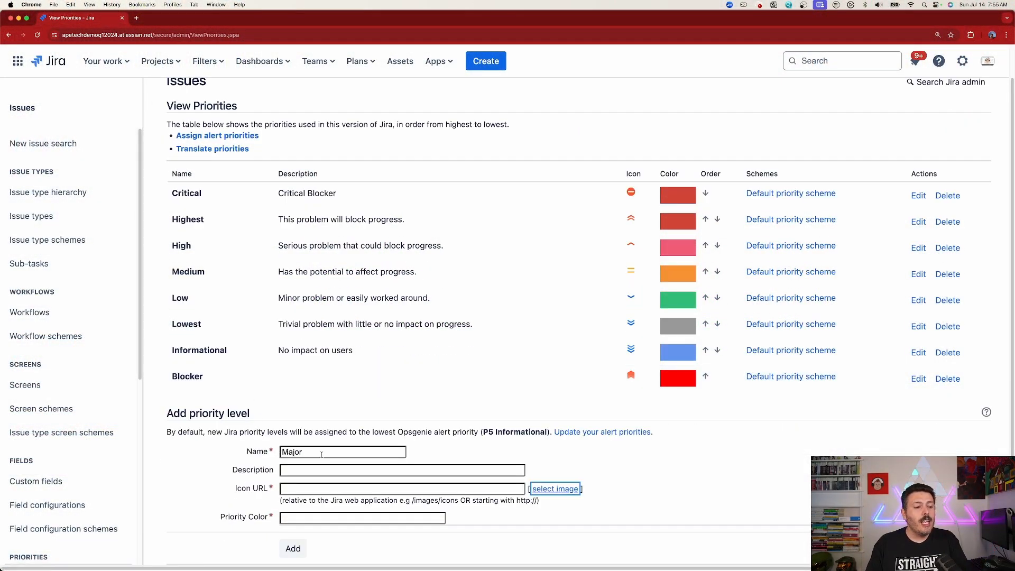
mouse_move(518, 514)
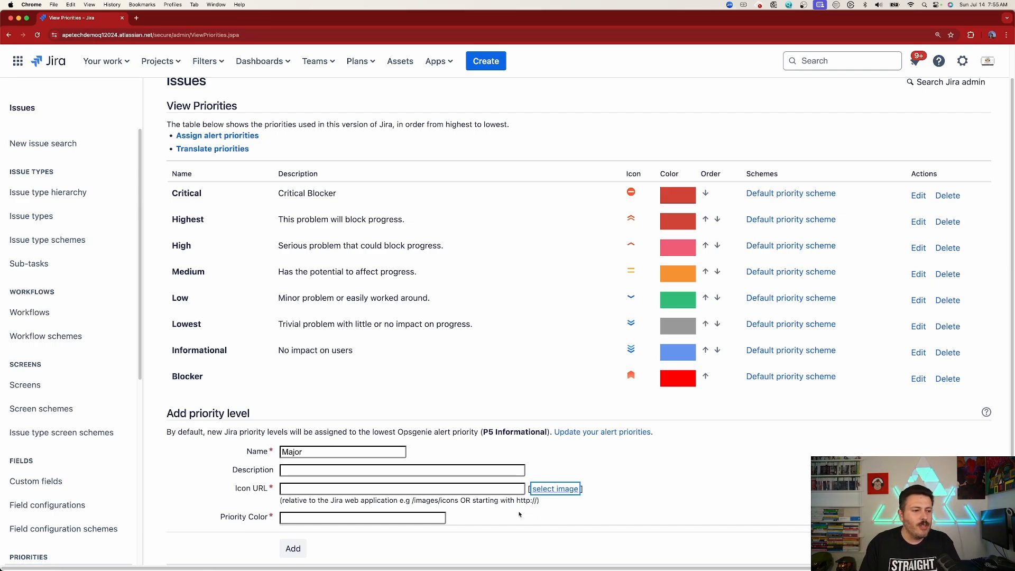
mouse_move(554, 488)
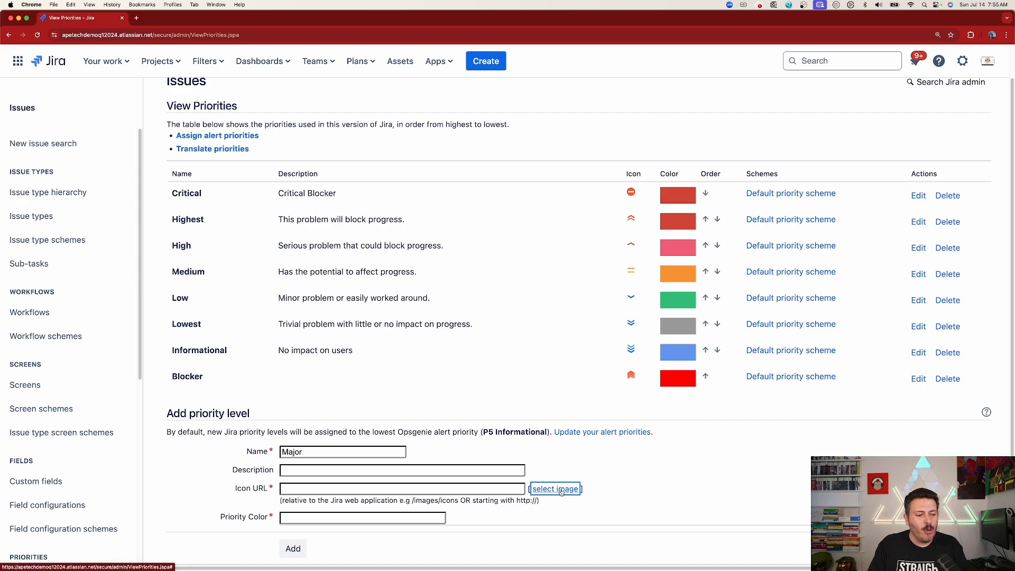
mouse_move(594, 490)
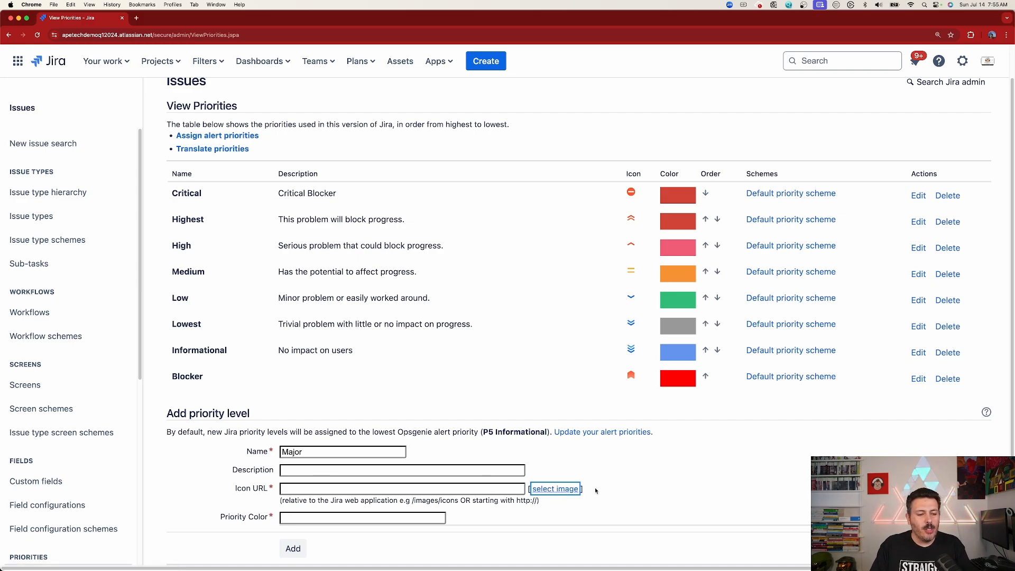
left_click(554, 488)
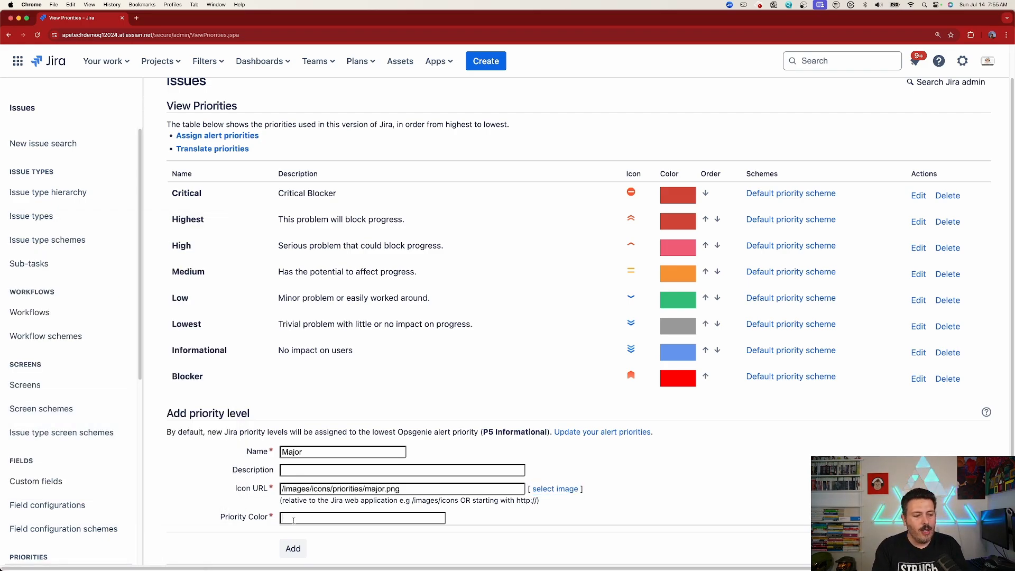
type("#")
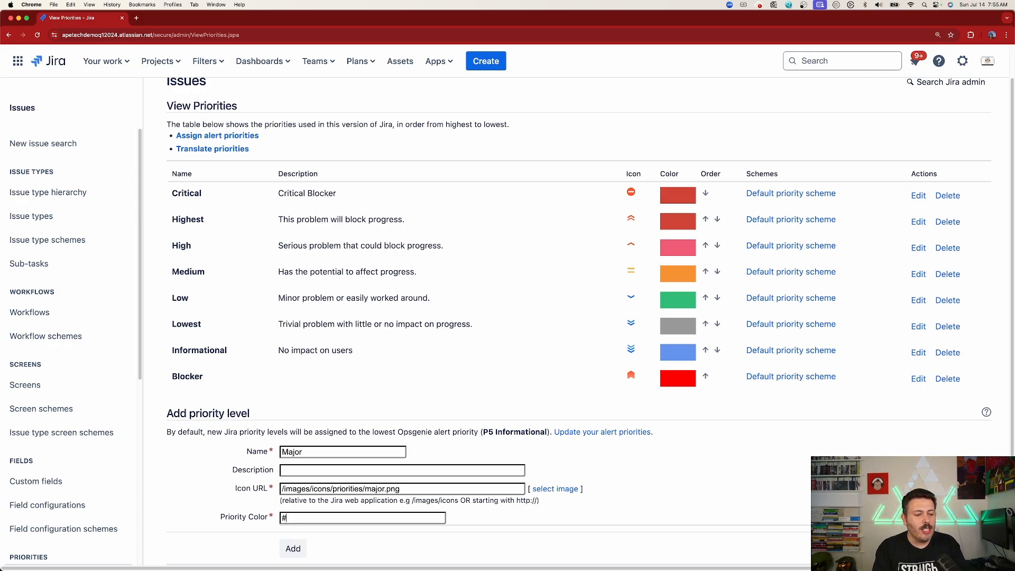
type("ffff55")
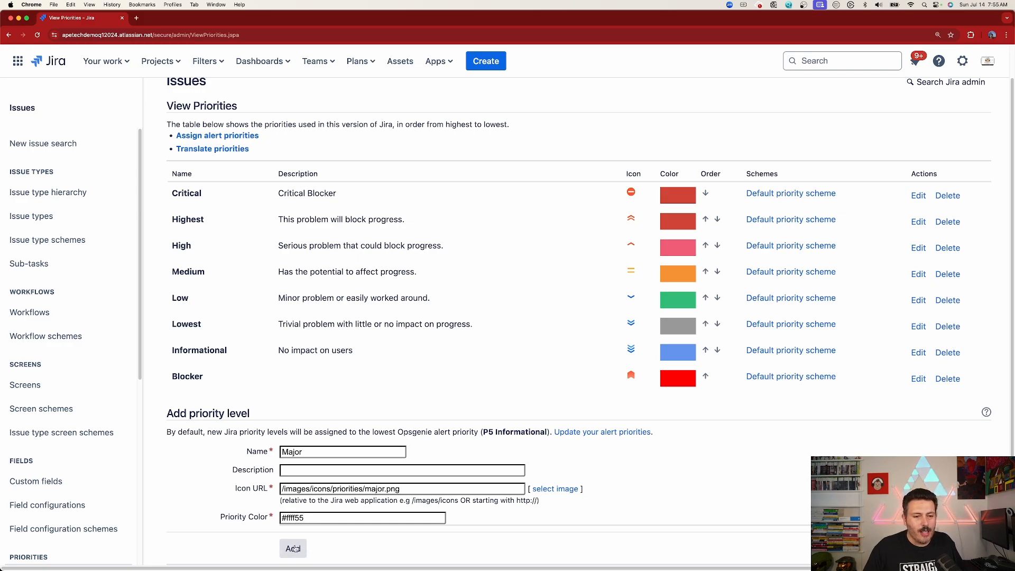
left_click(291, 548)
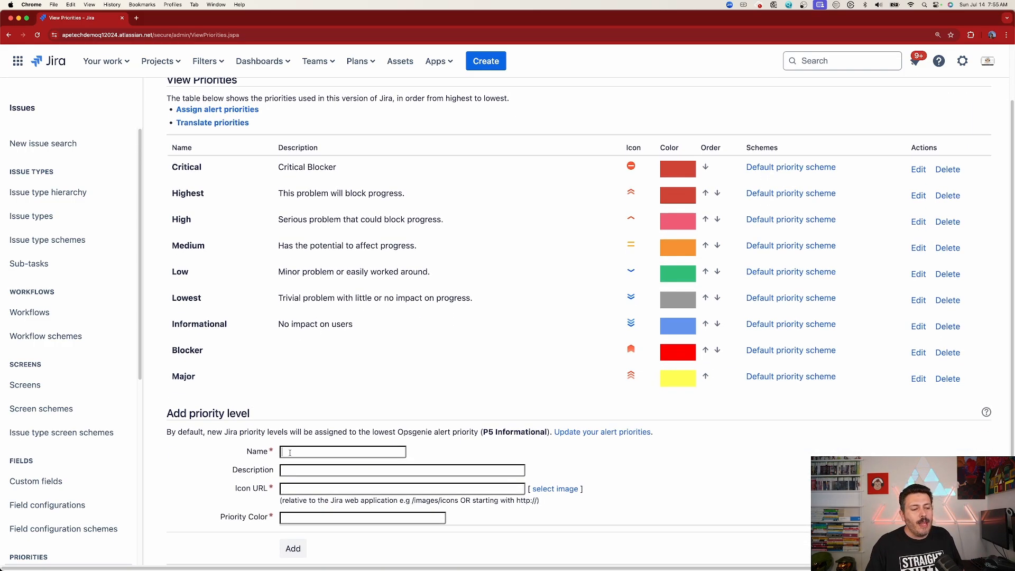
- Add priority level 'Minor' with its own icon and blue colour #5599FF
type("Minor")
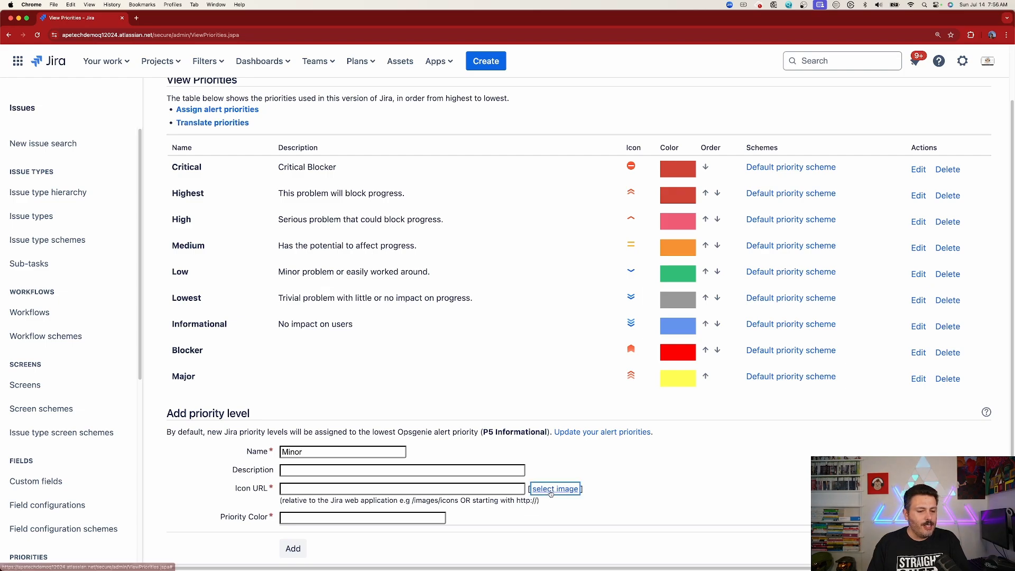
left_click(555, 488)
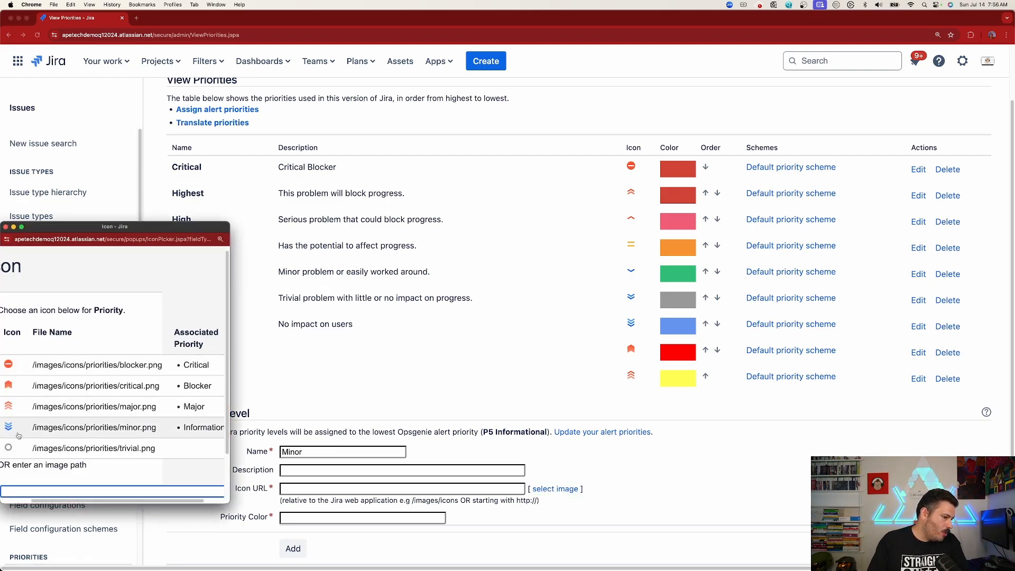
left_click(95, 386)
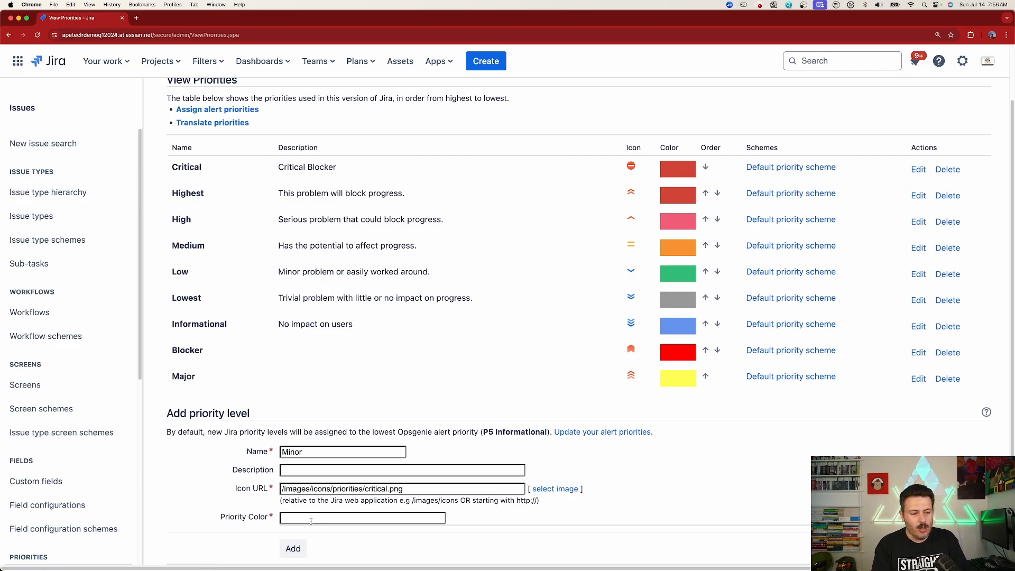
type("#")
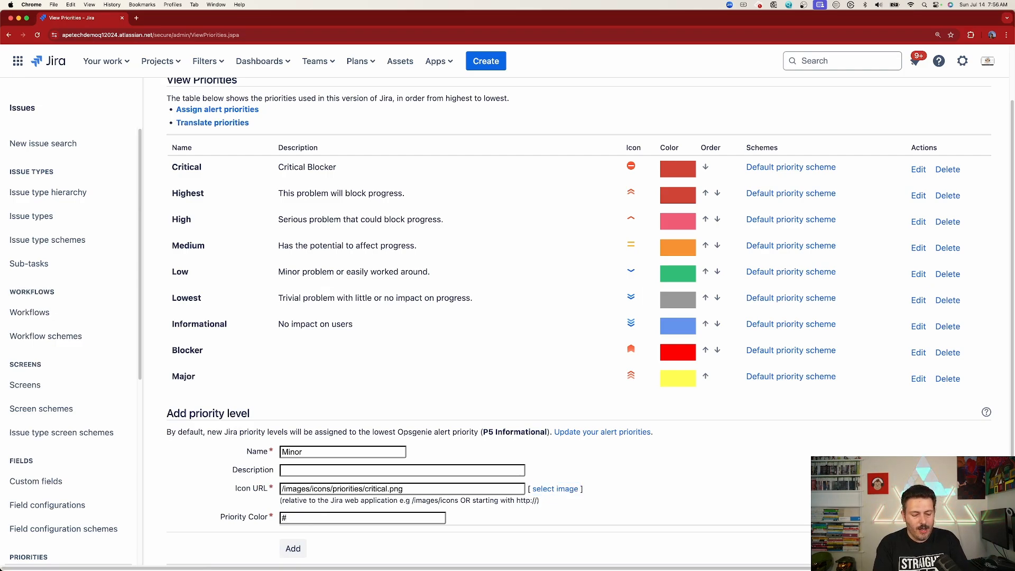
type("5599")
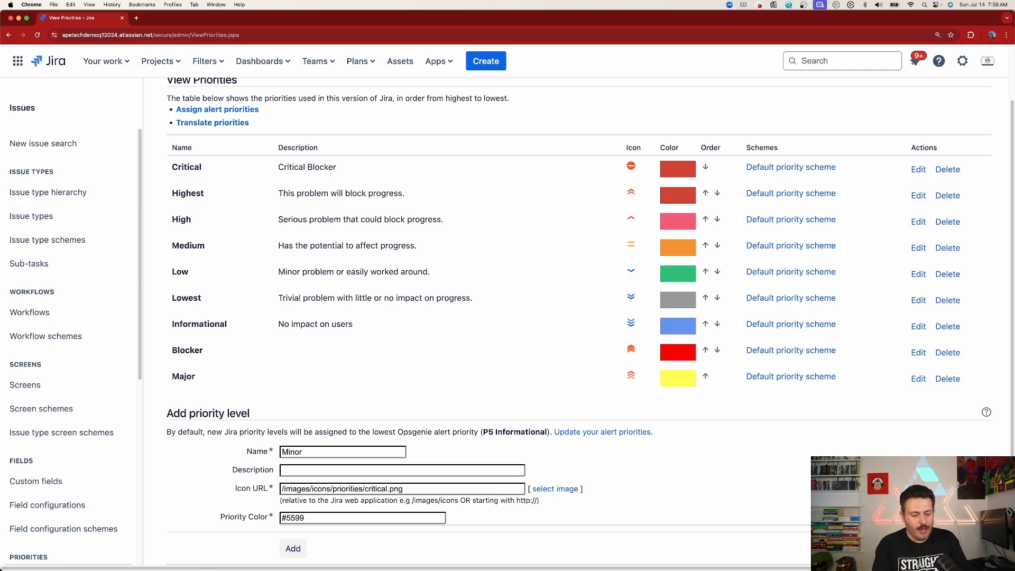
left_click(292, 548)
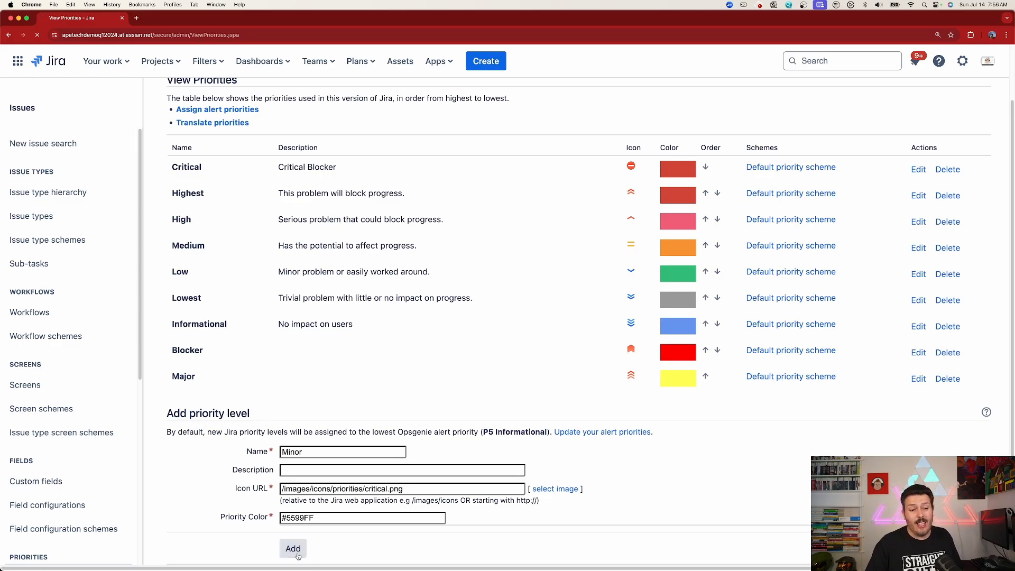
left_click(292, 548)
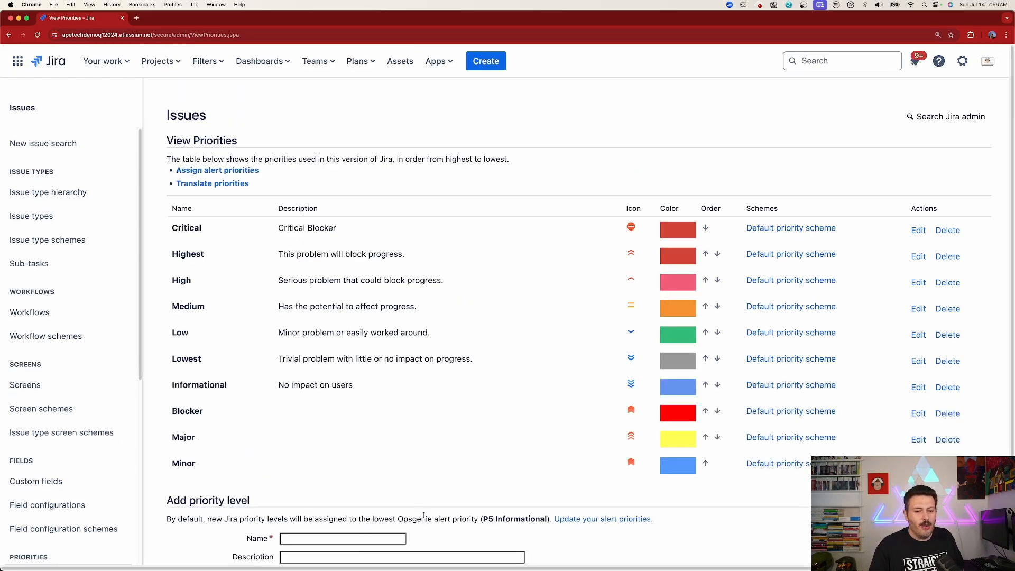
- Scroll down the priorities page to review the new Major and Minor levels
scroll("down", 3)
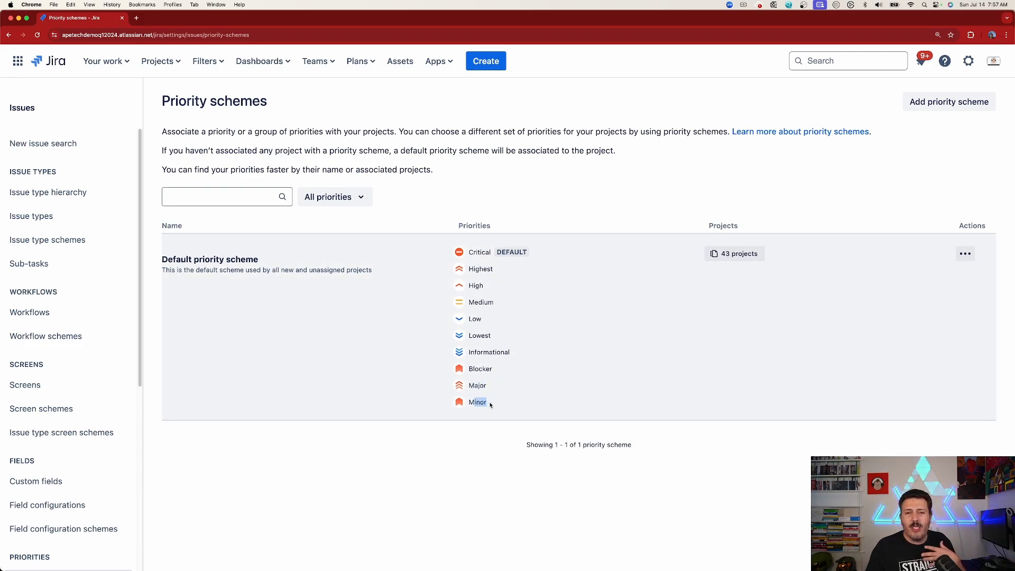
mouse_move(482, 299)
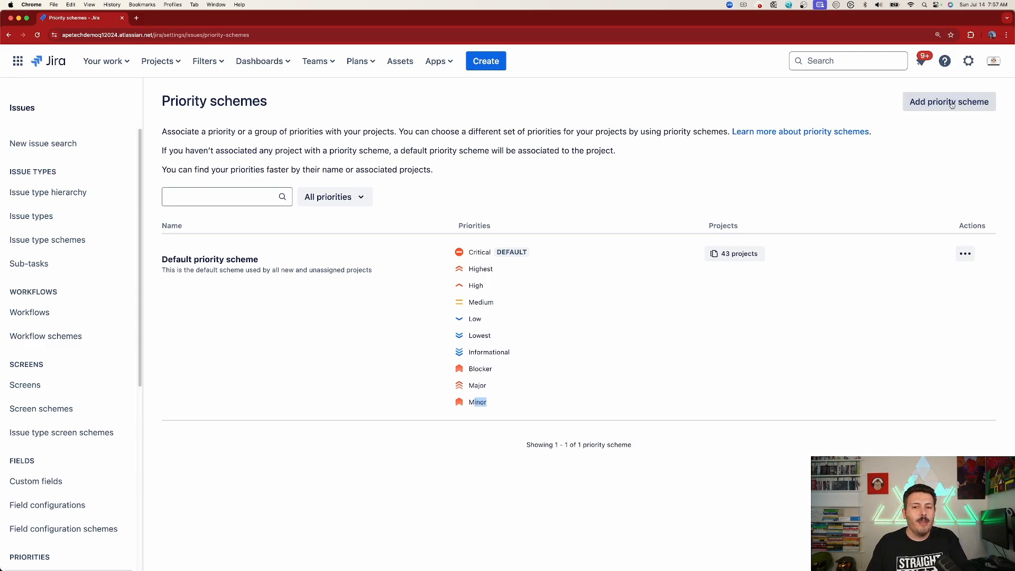
- Create scheme 'IEEE Priorities' with Medium, Informational, Blocker, Minor, and Major as default
left_click(949, 102)
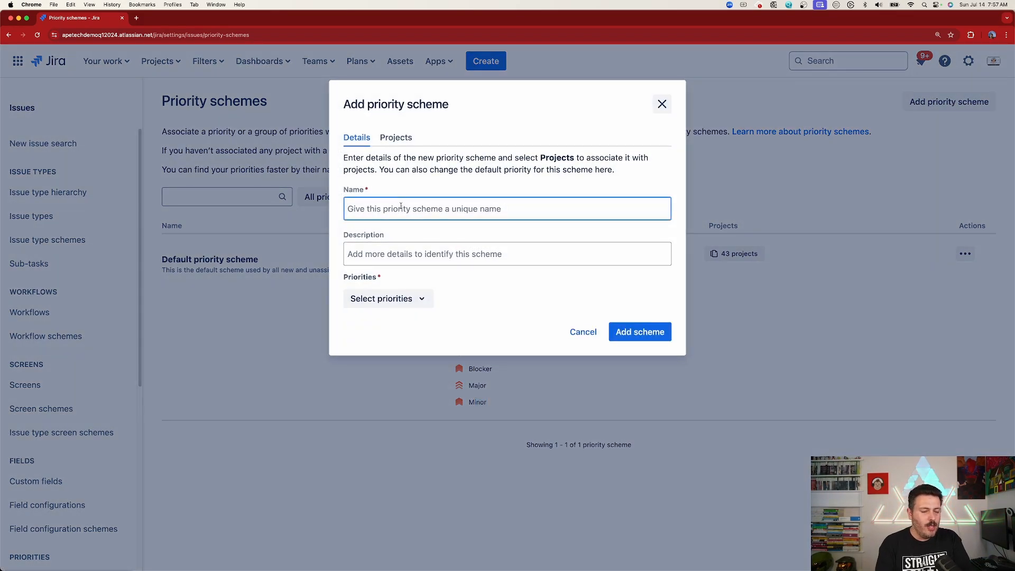
type("IEEE")
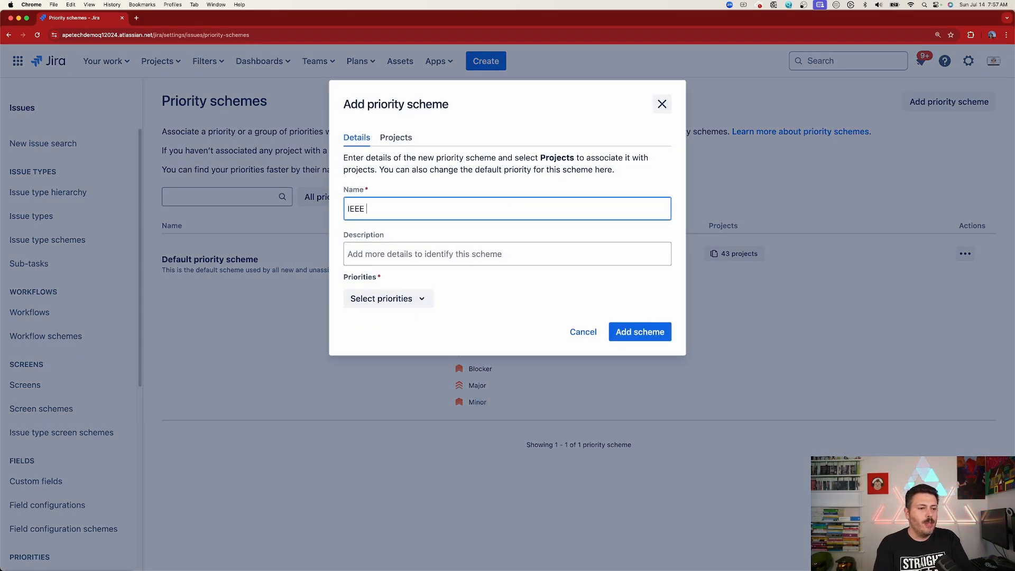
type("Priorities")
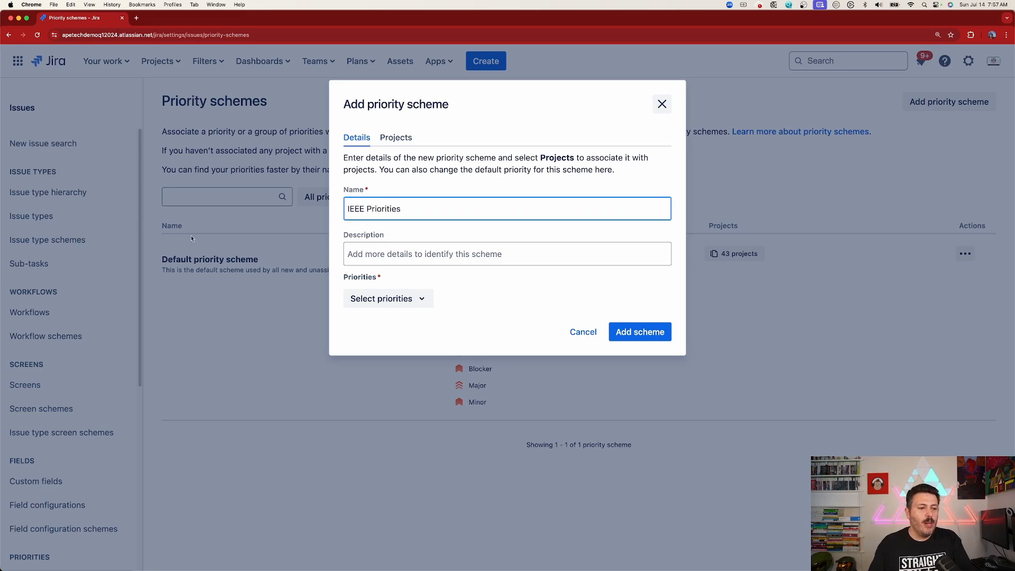
left_click(387, 299)
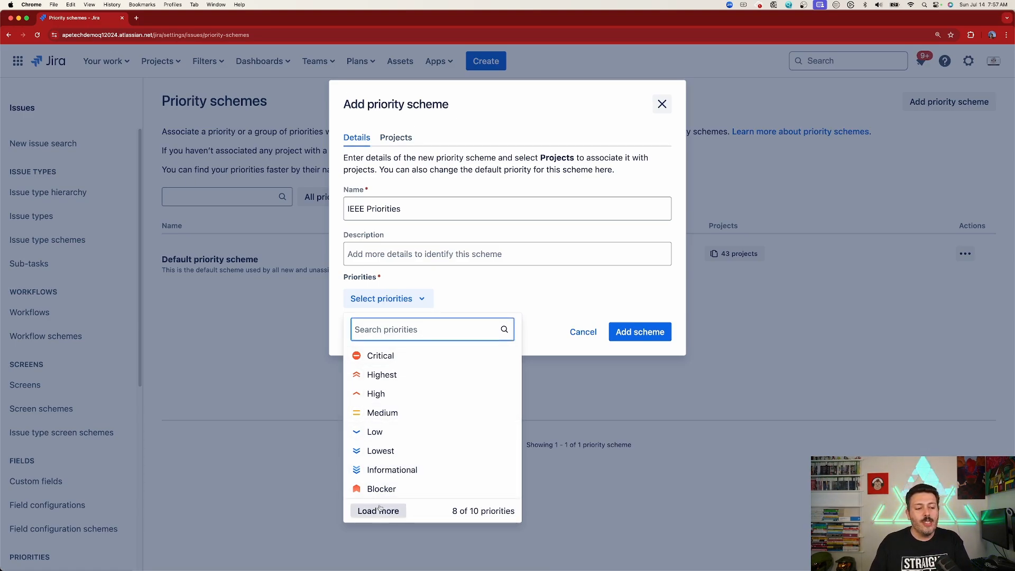
left_click(378, 510)
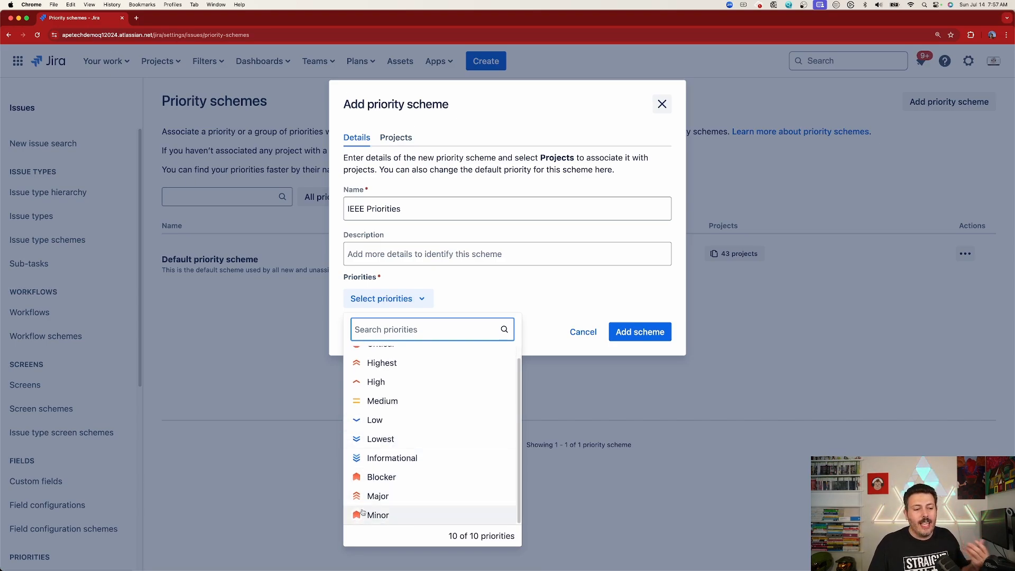
left_click(378, 496)
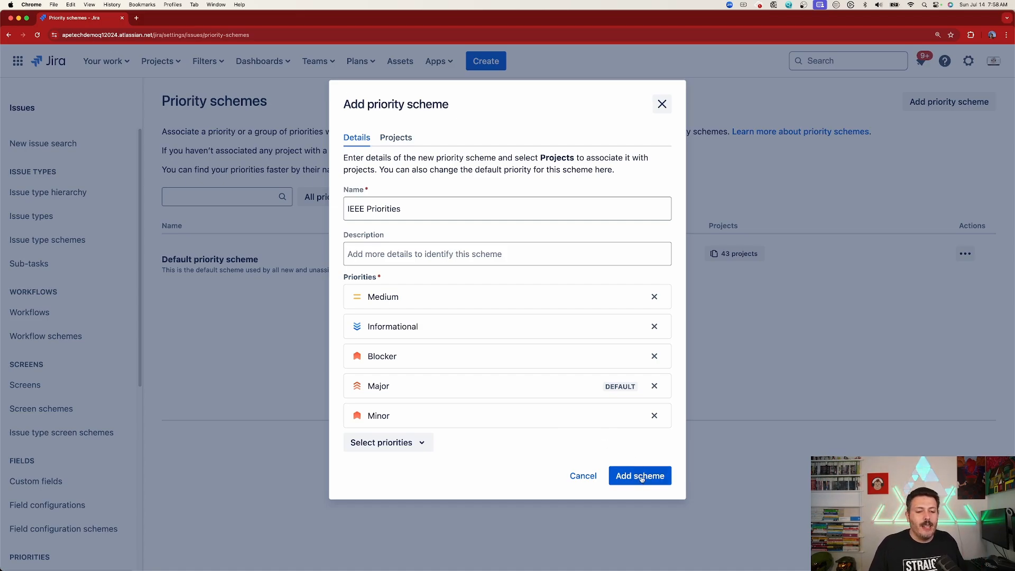
left_click(640, 476)
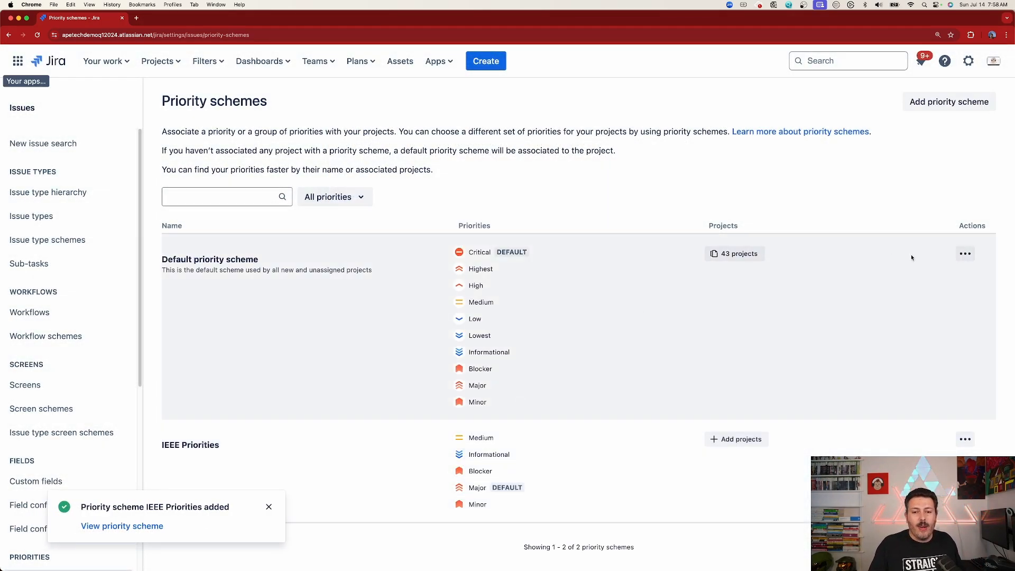
- Edit the Default priority scheme to drop Major→Critical and Minor→Highest, then save
left_click(964, 253)
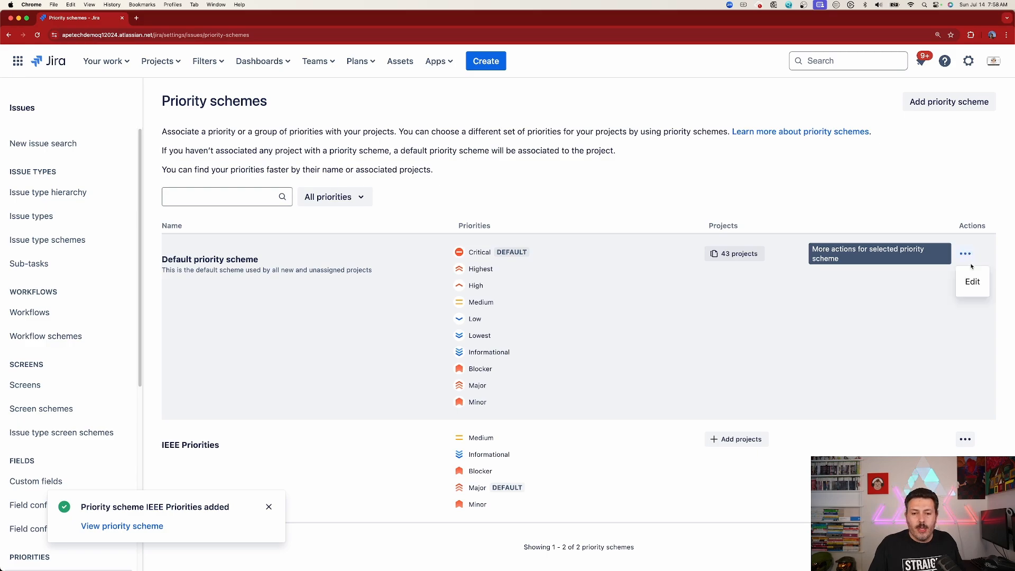
left_click(972, 281)
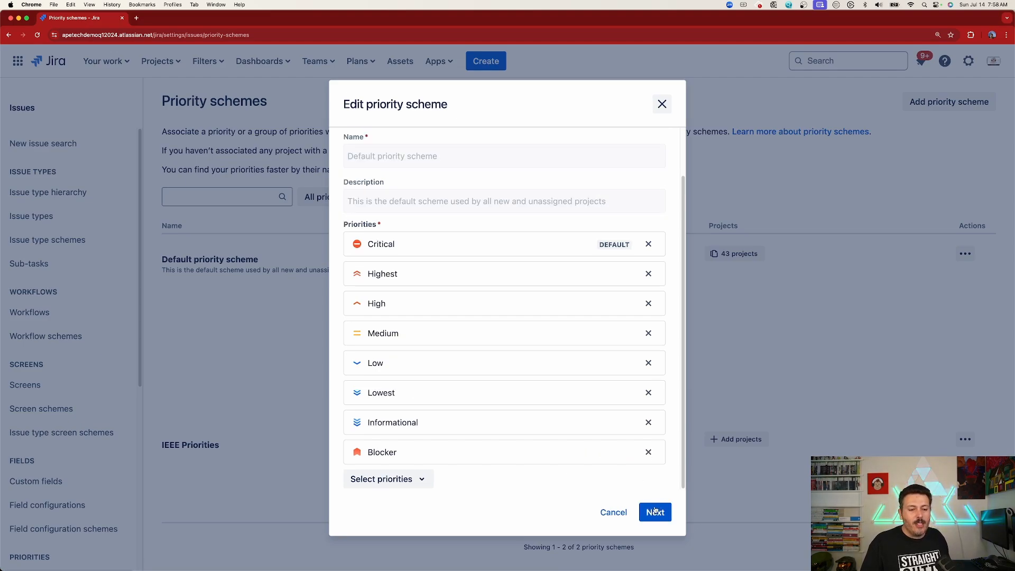
left_click(654, 512)
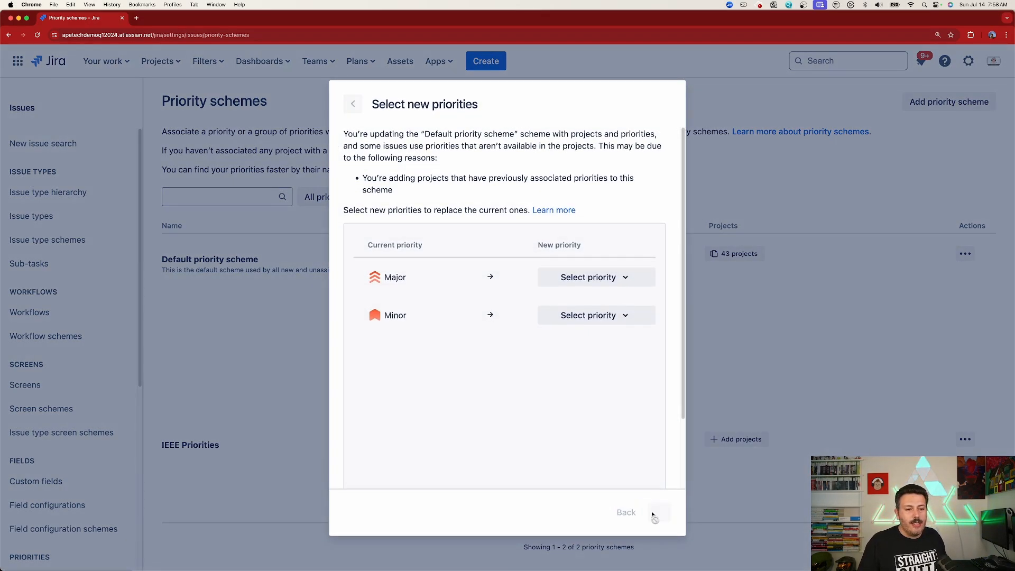
left_click(588, 277)
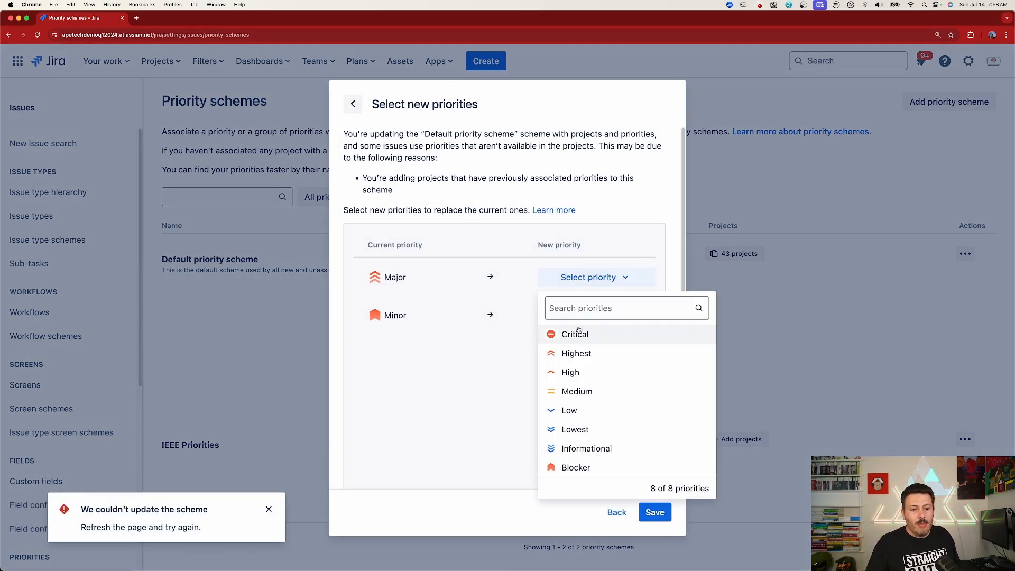
left_click(575, 334)
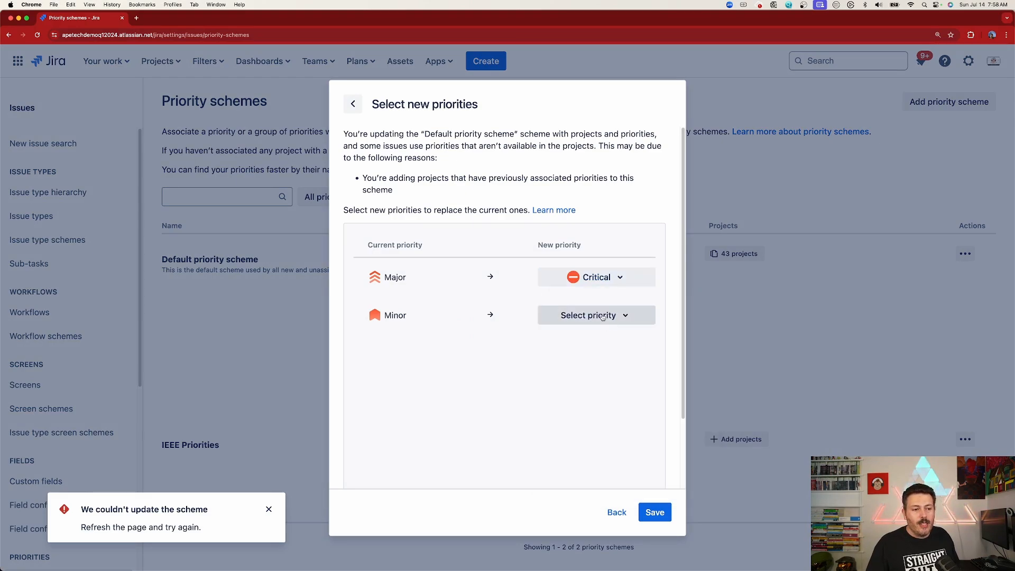
left_click(596, 315)
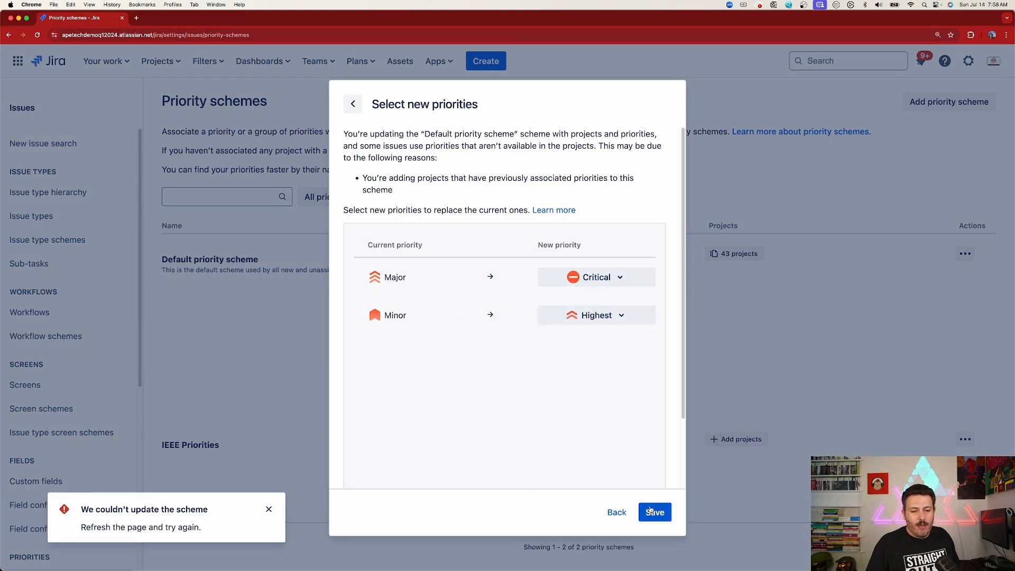
left_click(654, 512)
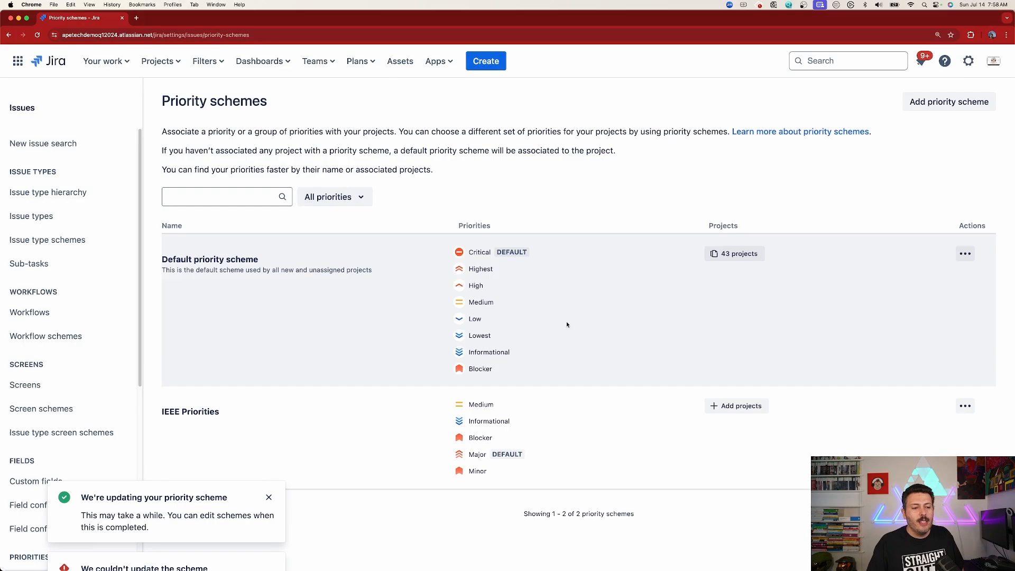
mouse_move(531, 379)
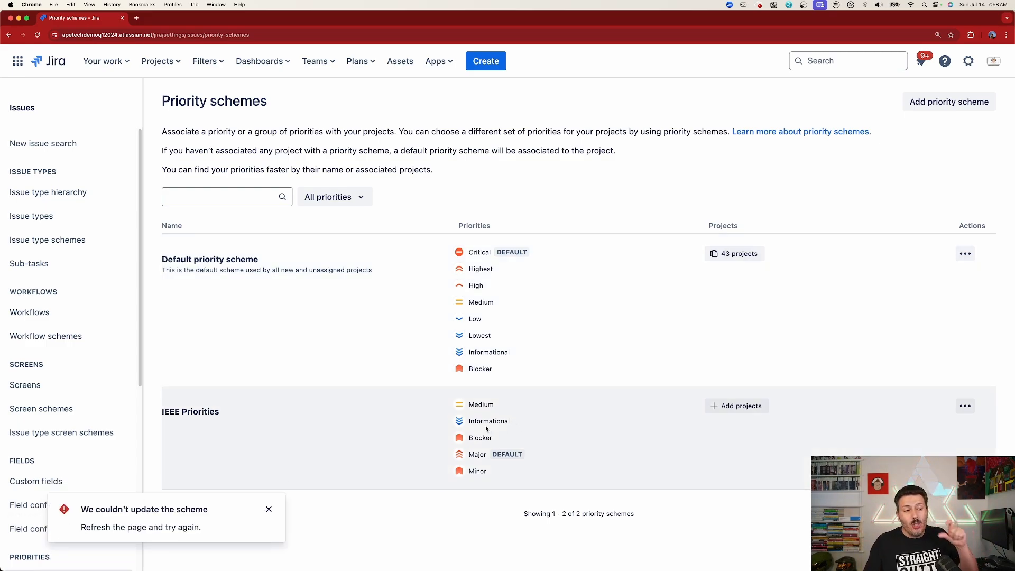
mouse_move(475, 429)
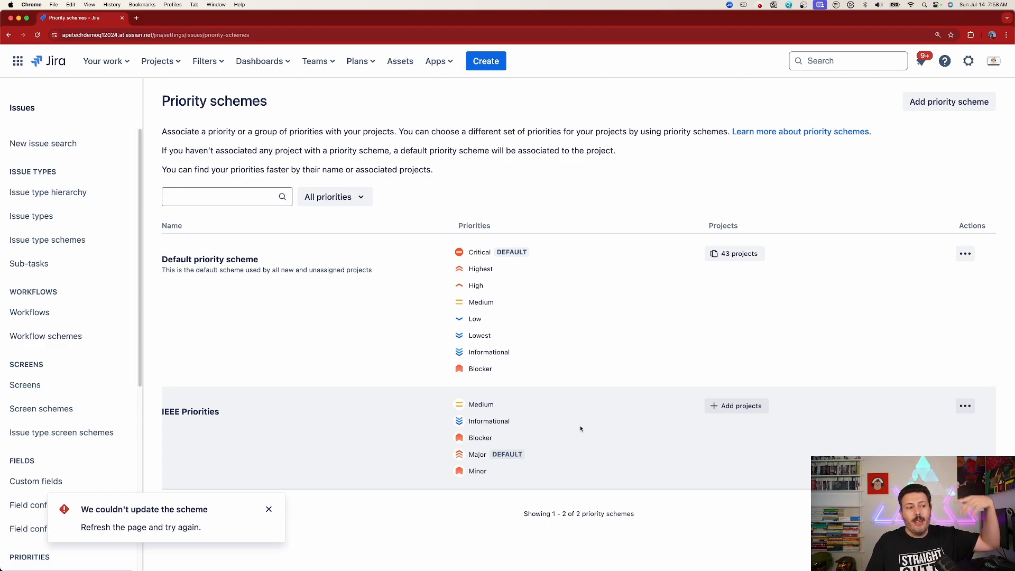
left_click(269, 508)
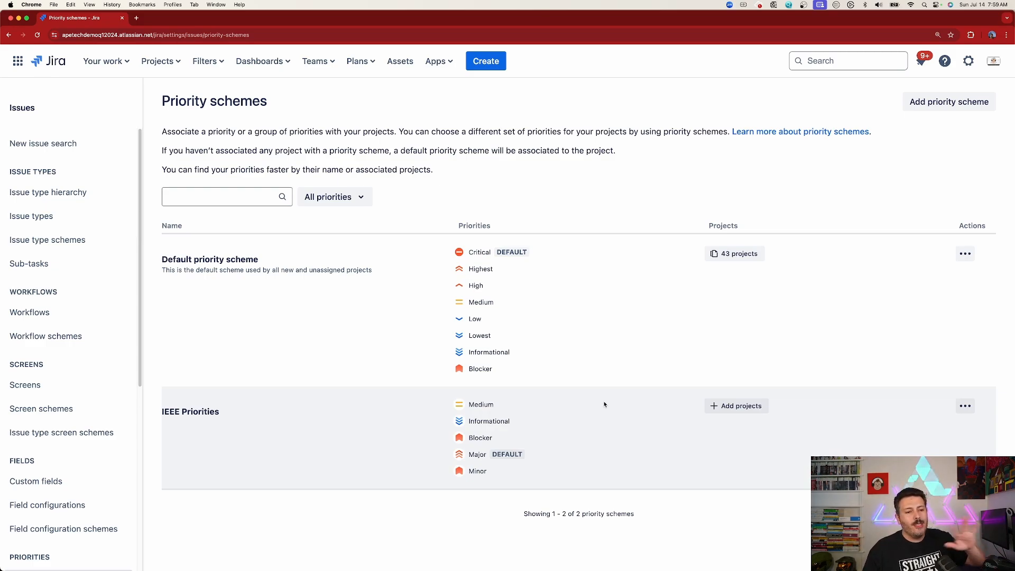
mouse_move(626, 510)
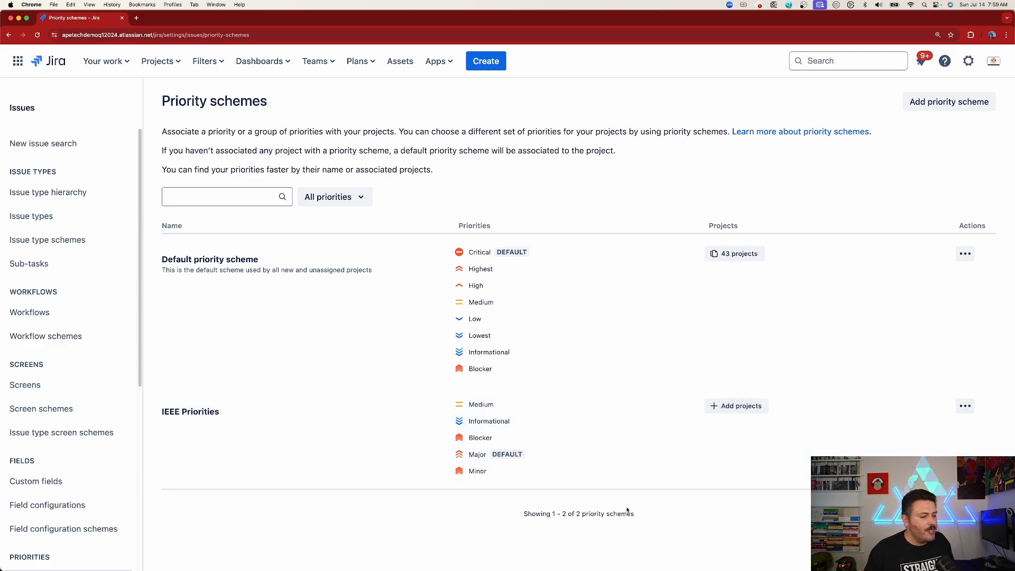
mouse_move(796, 419)
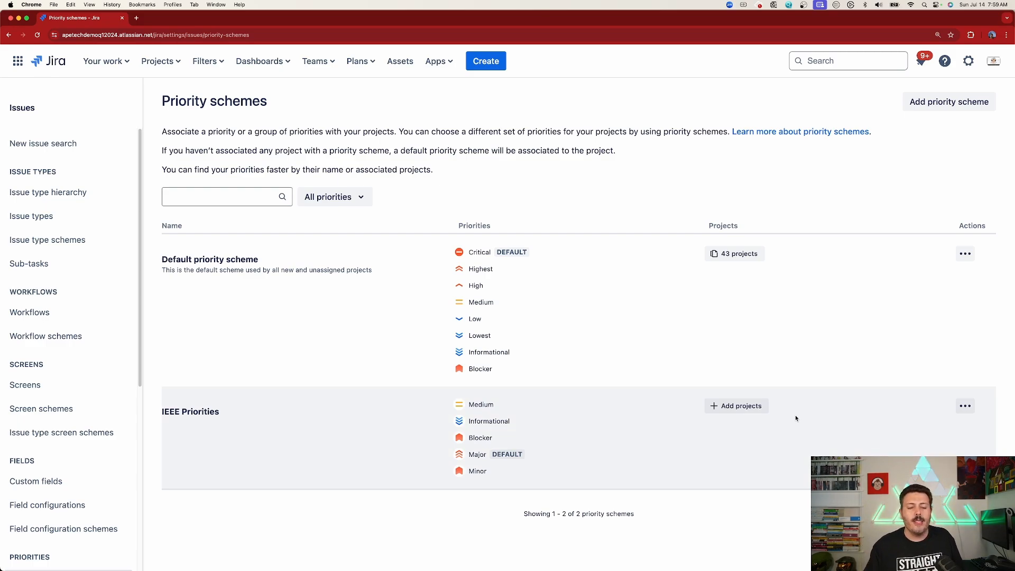
- Select Client A and Client C as projects for IEEE Priorities and continue
left_click(736, 406)
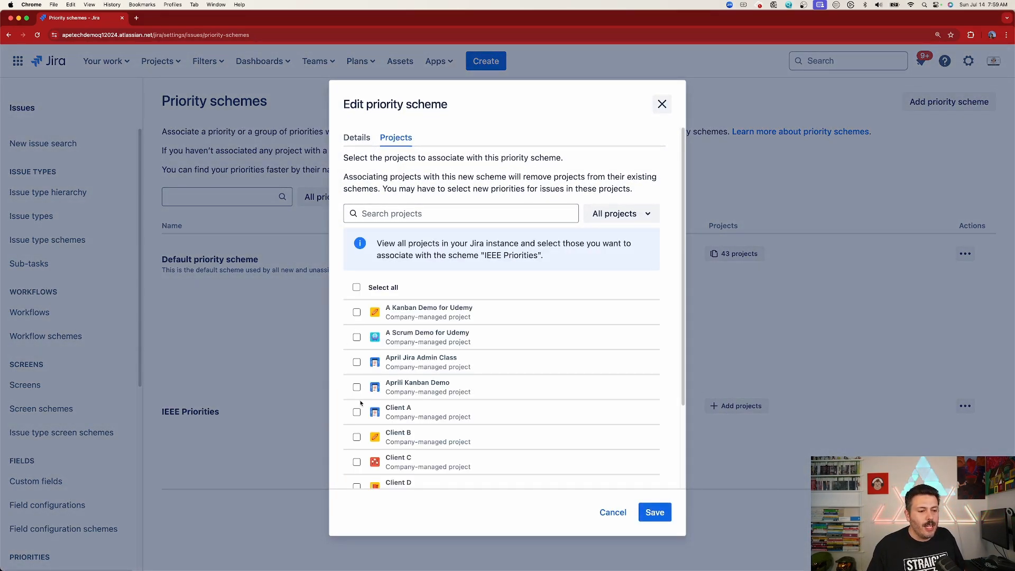
left_click(356, 411)
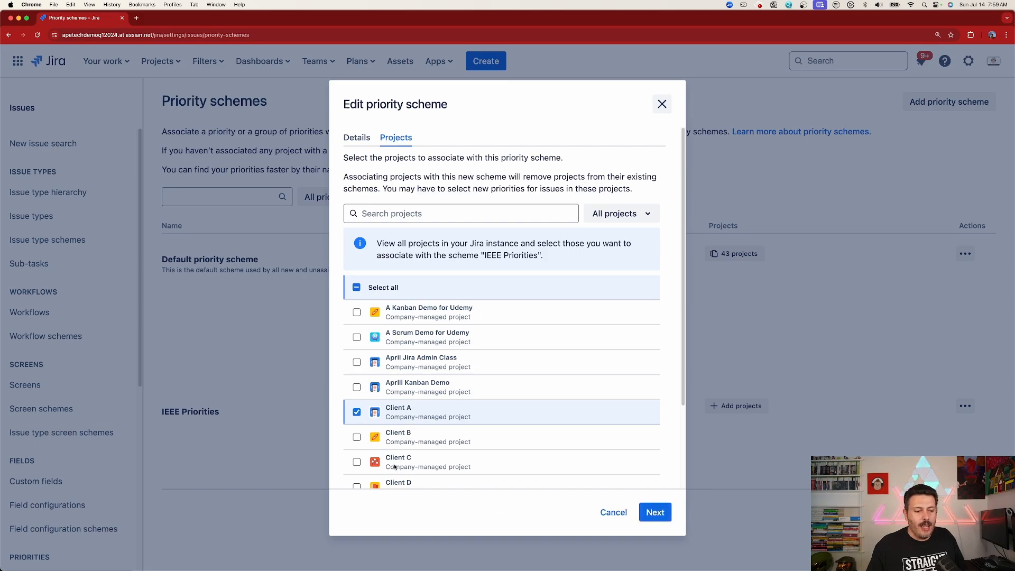
left_click(356, 461)
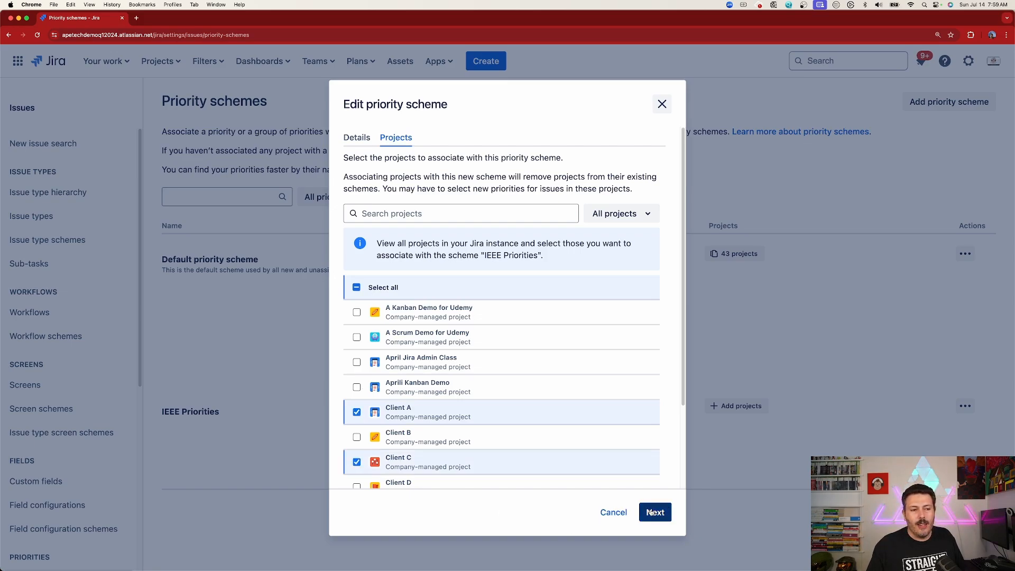
left_click(654, 512)
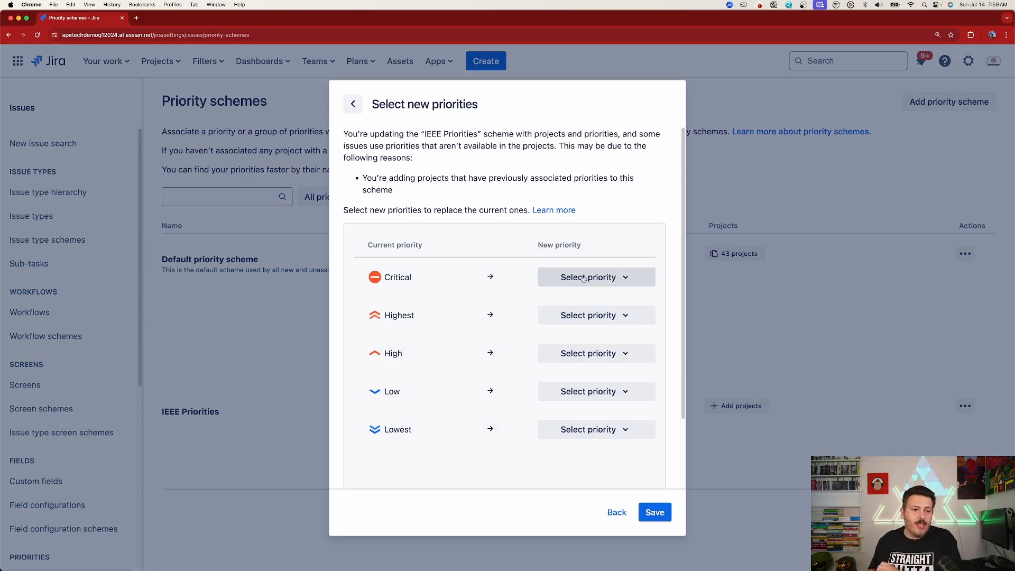
- Map Critical→Blocker, Highest→Major, High→Minor, Low→Medium, Lowest→Informational, and save
left_click(587, 277)
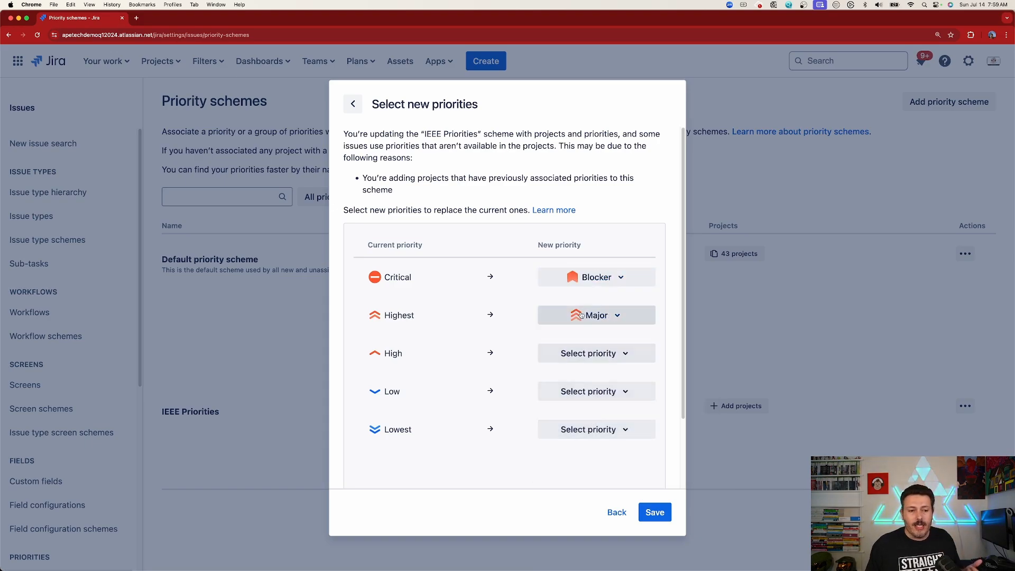
left_click(588, 353)
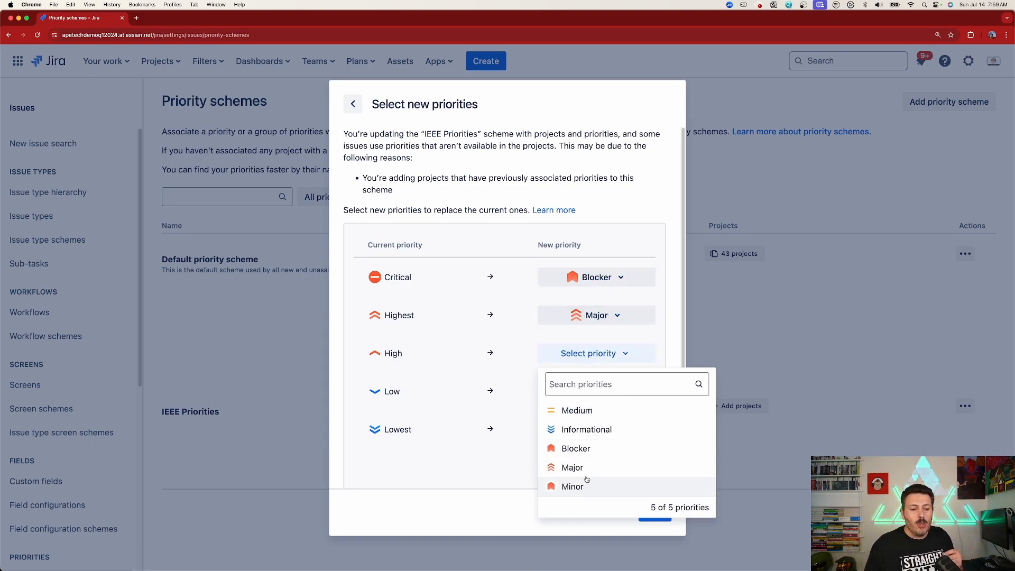
left_click(572, 486)
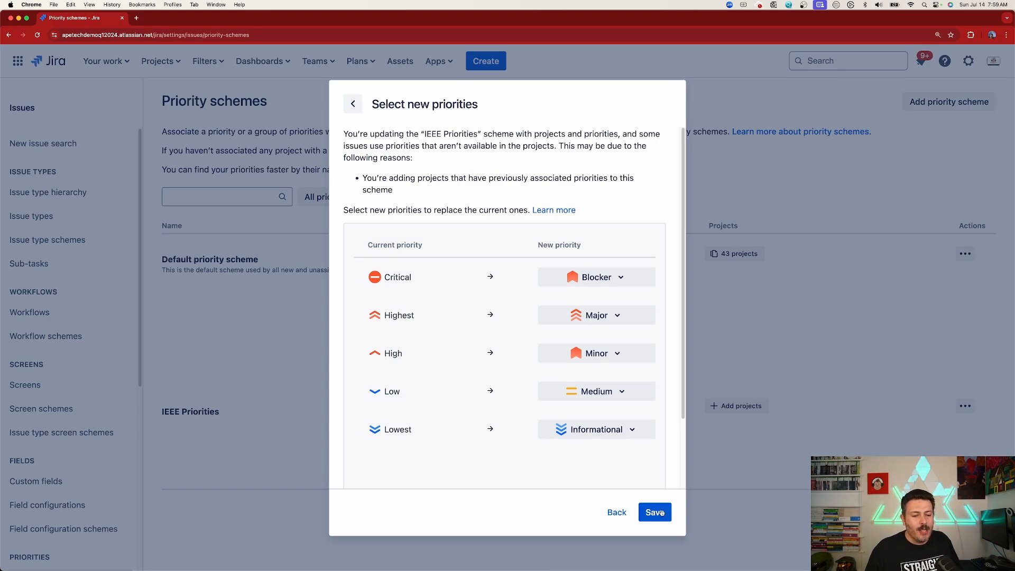
left_click(654, 512)
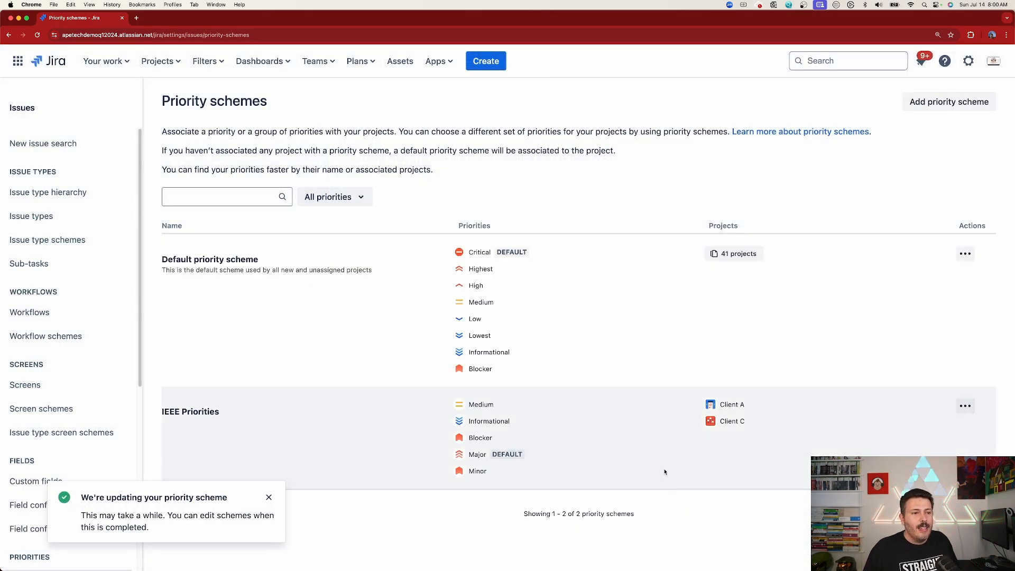
- Start a new issue, switch it to Client A, and inspect the Priority dropdown options
left_click(486, 60)
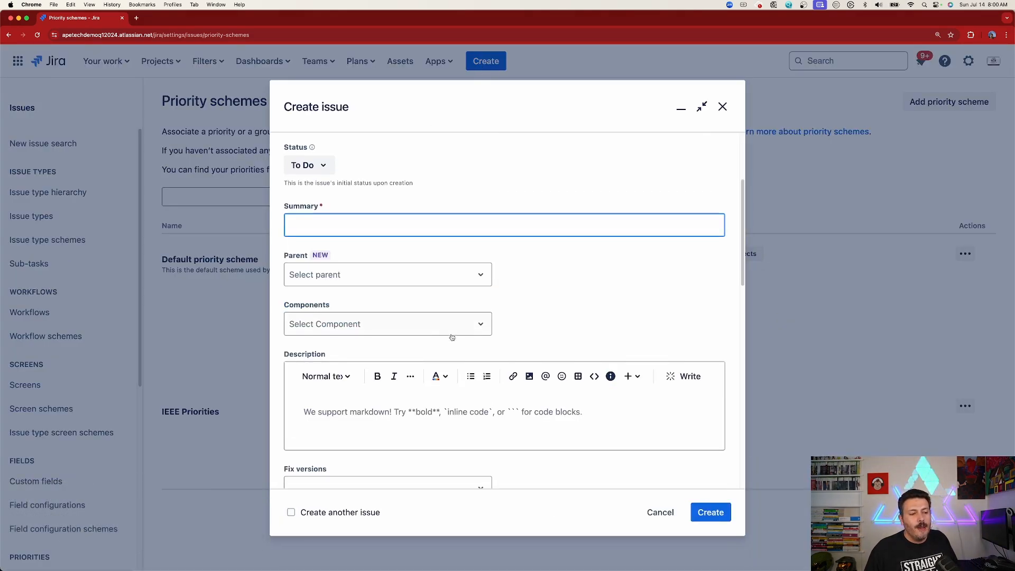
left_click(387, 341)
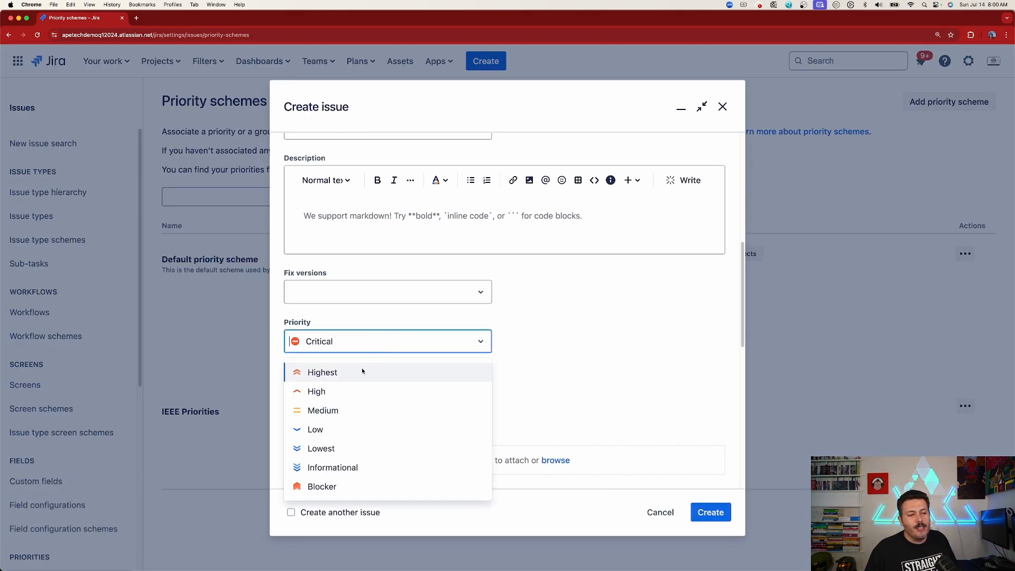
mouse_move(315, 429)
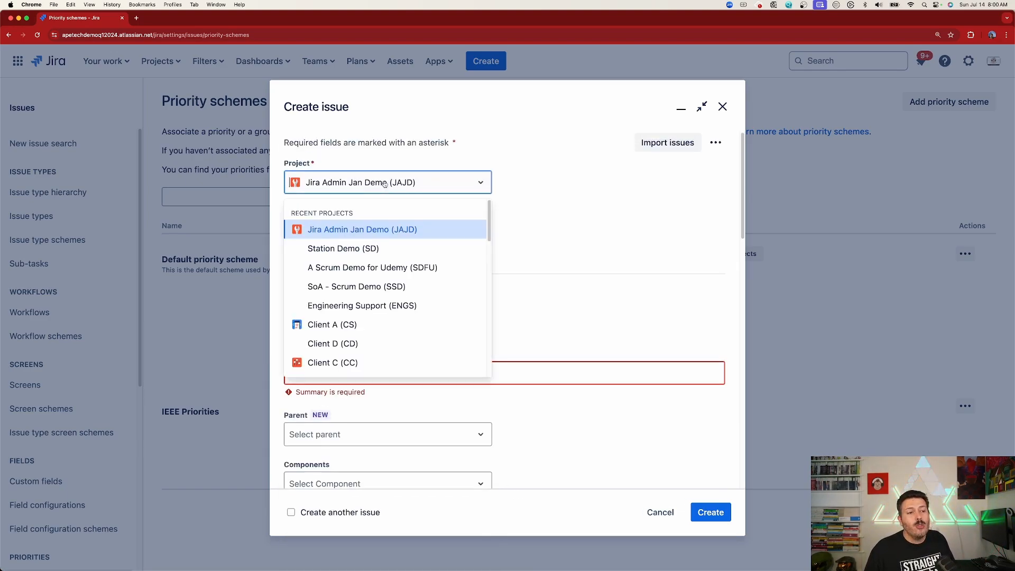
left_click(332, 325)
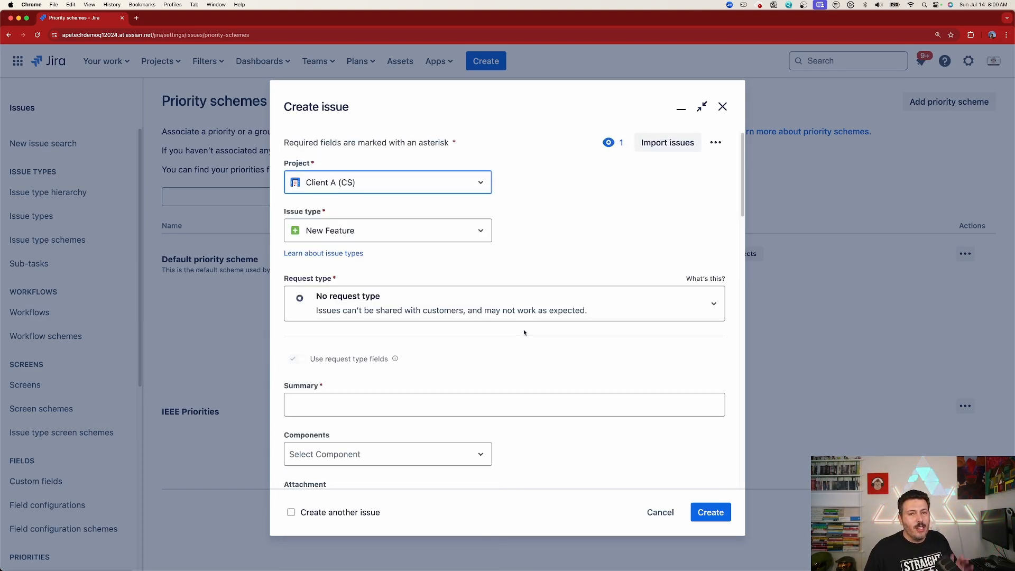
scroll("down", 3)
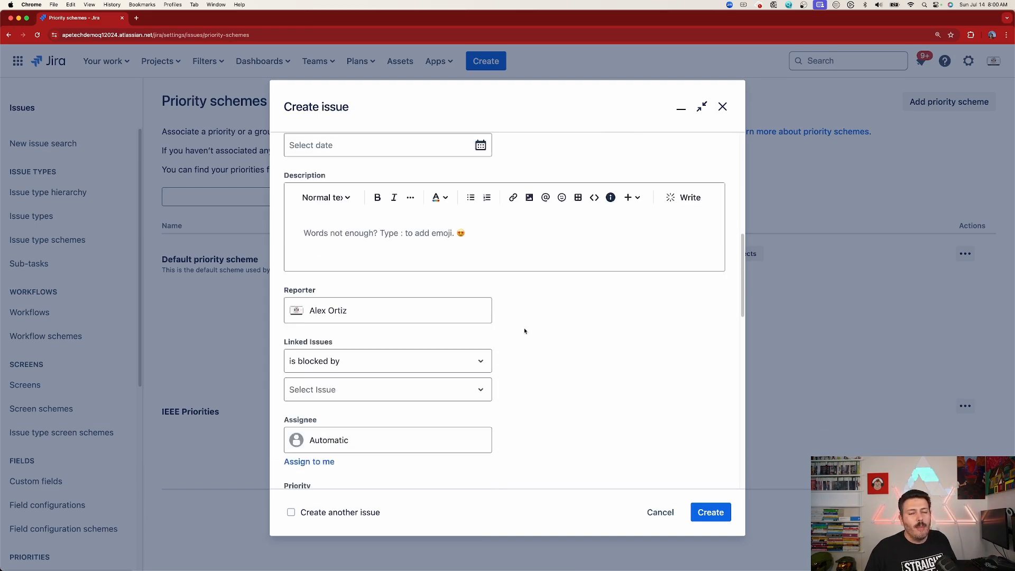
left_click(386, 283)
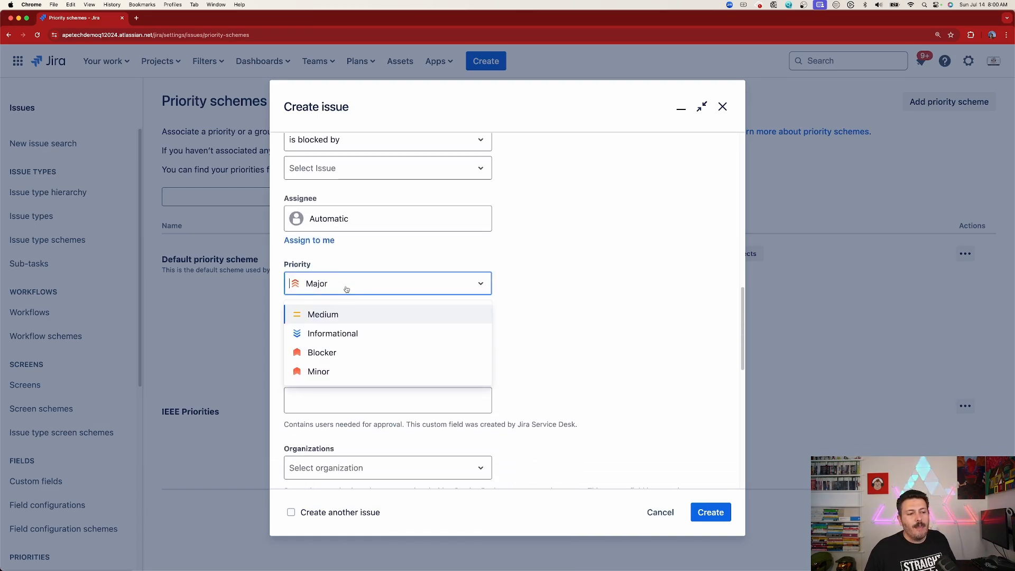